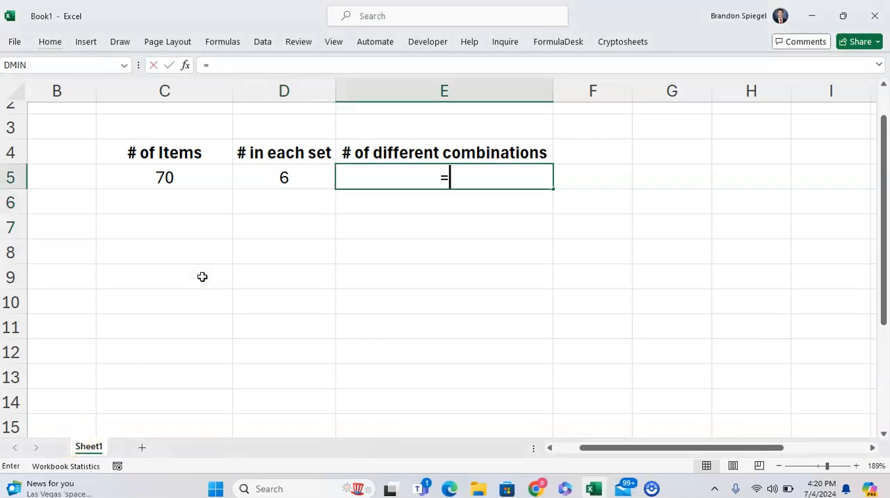
- Review the inputs: 70 items in C5 and 6 per set in D5, beside the empty result cell E5
type("COMBIN(")
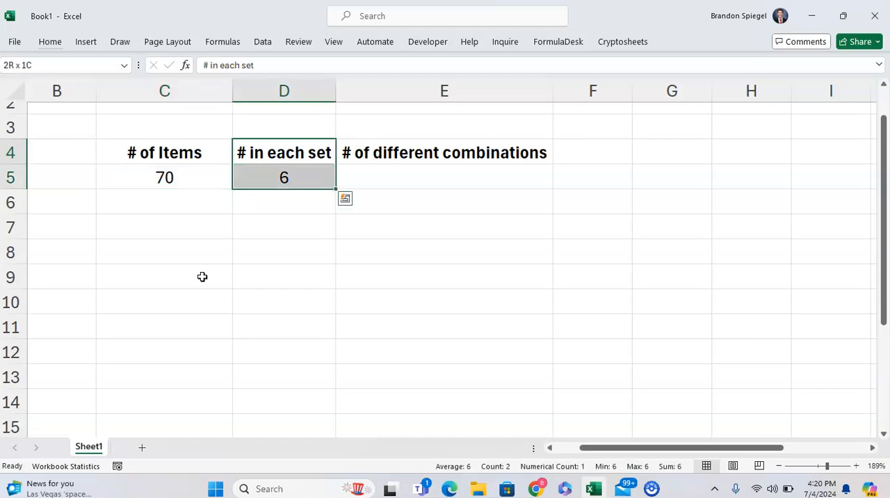
left_click(164, 152)
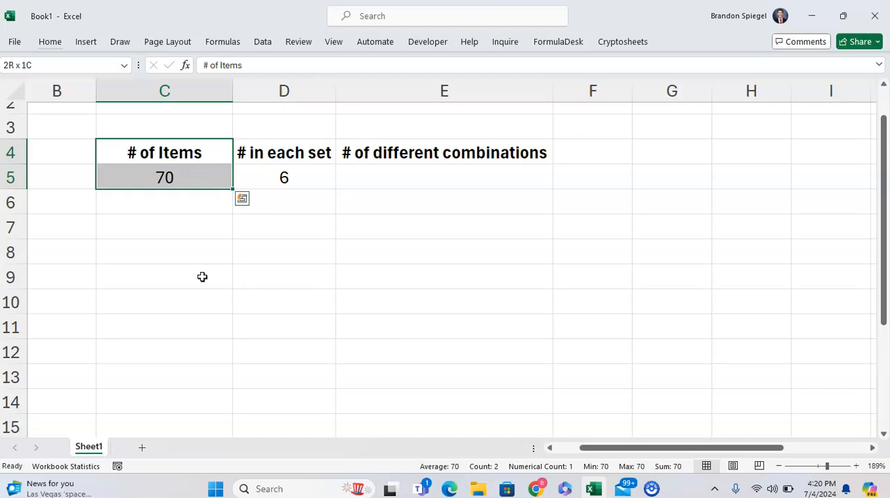
left_click(283, 152)
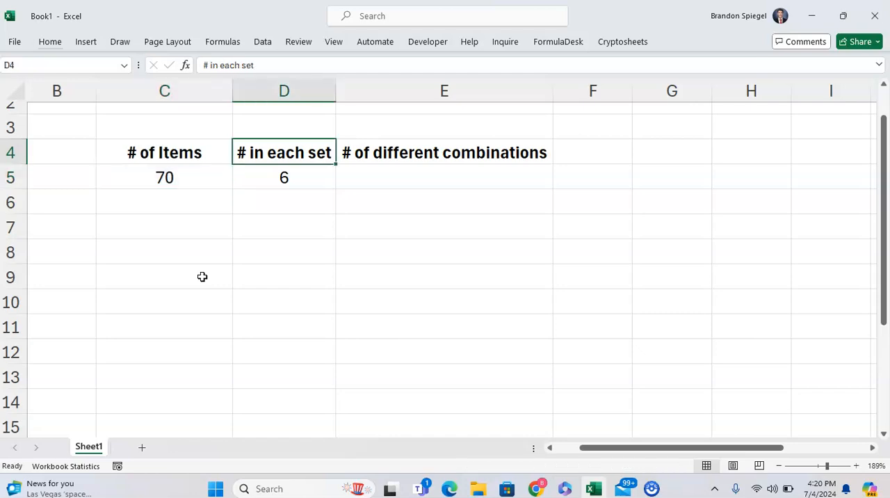
left_click(443, 176)
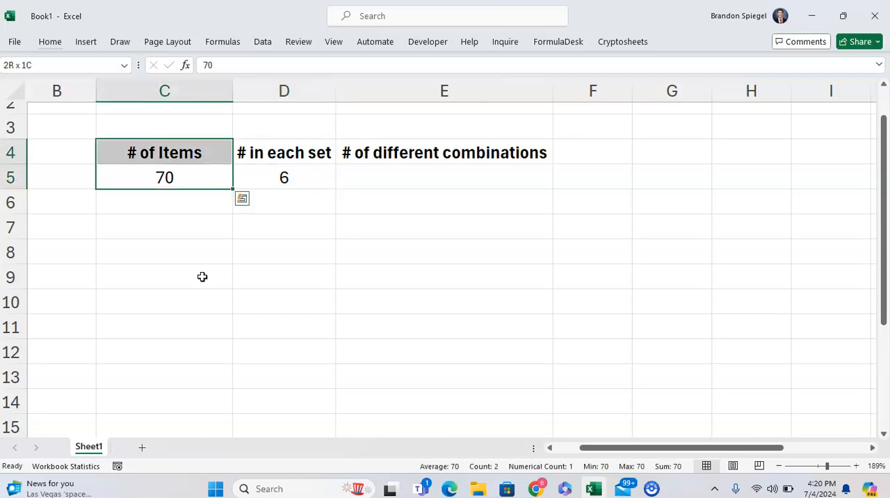
- Enter =COMBIN(C5,D5) in E5 to count 6-item sets from 70, giving 131115985
type("=c")
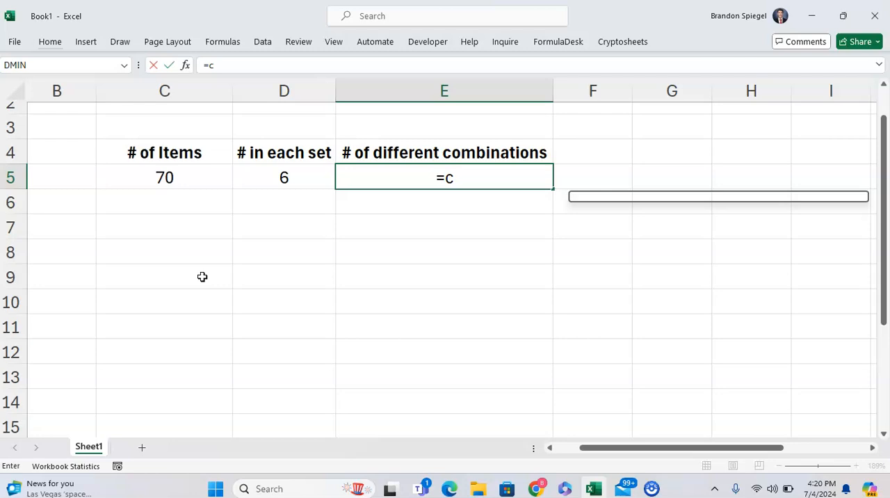
left_click(164, 178)
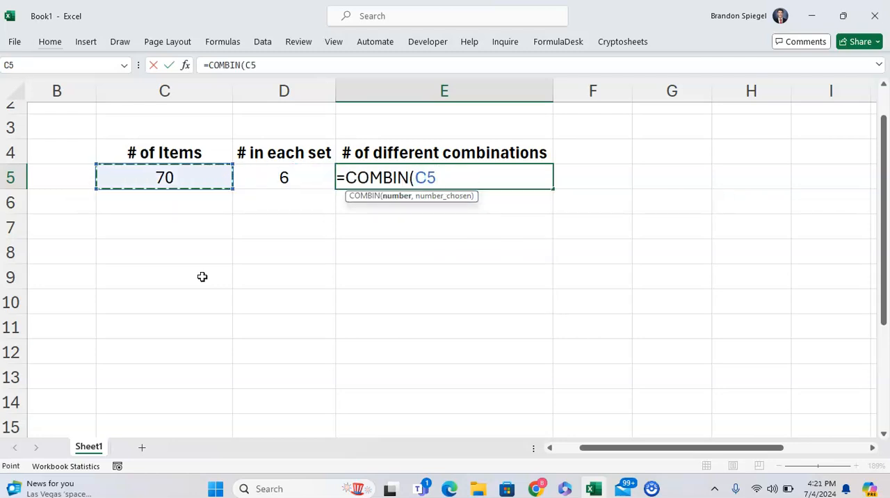
left_click(283, 178)
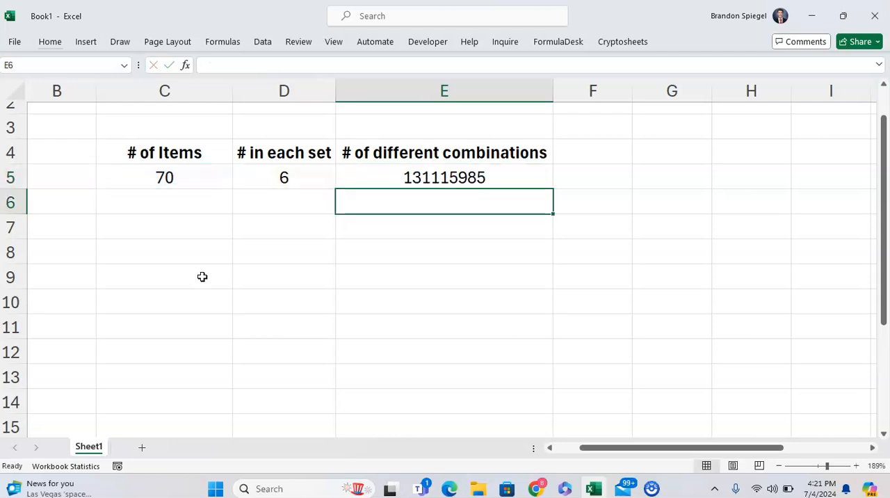
left_click(445, 178)
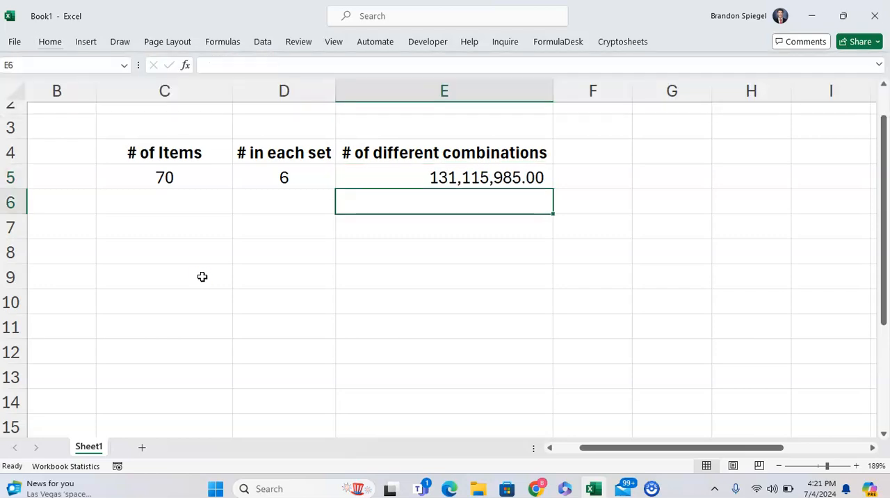
- Format E5 with Comma Style so it reads 131,115,985.00
left_click(443, 178)
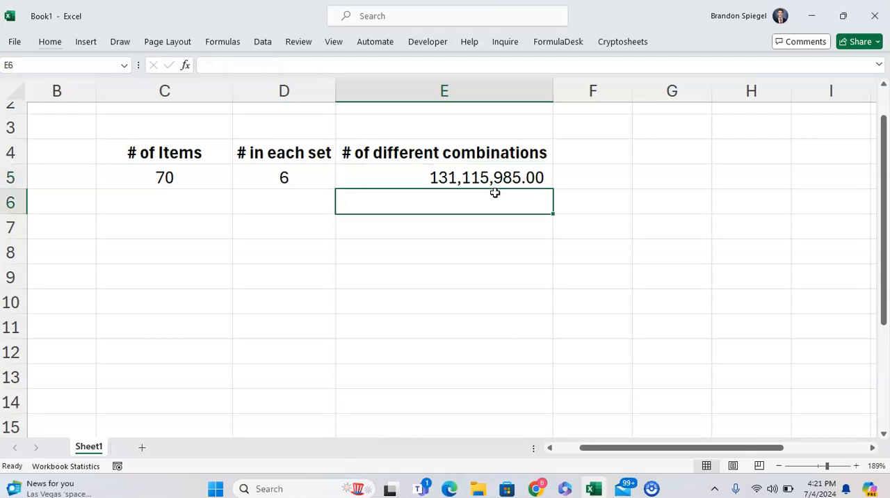
- Enter =COMBINA(C5,D5) in E6 for combinations with repetition, giving 201,359,550.00
type("=c")
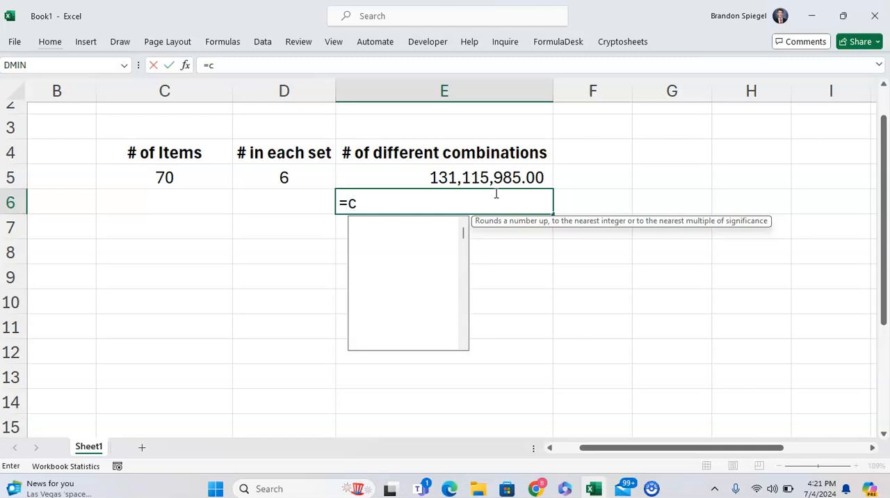
type("ombin")
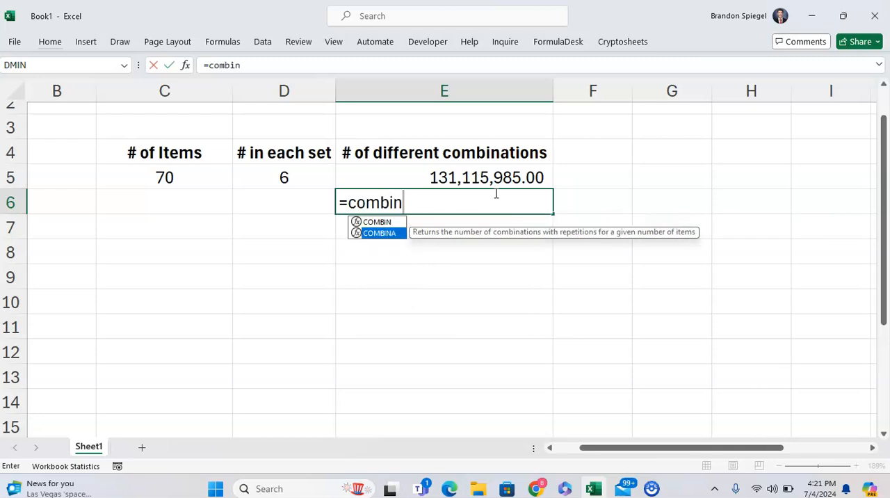
mouse_move(452, 208)
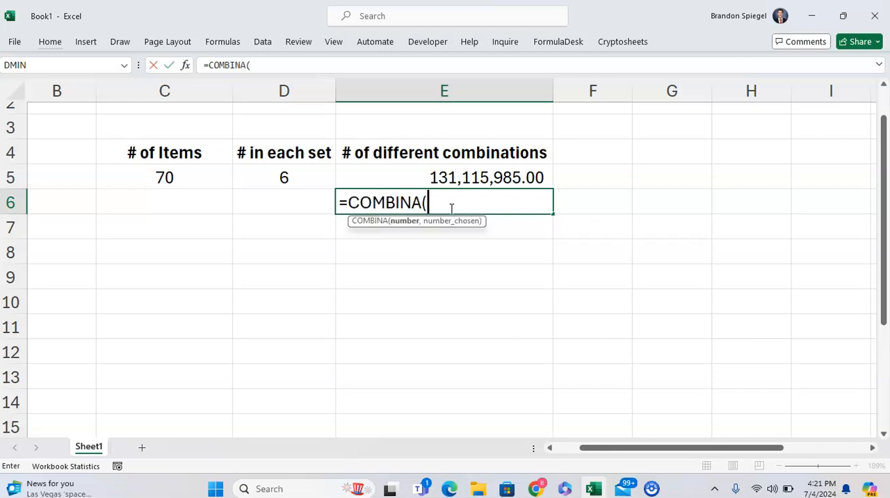
left_click(164, 178)
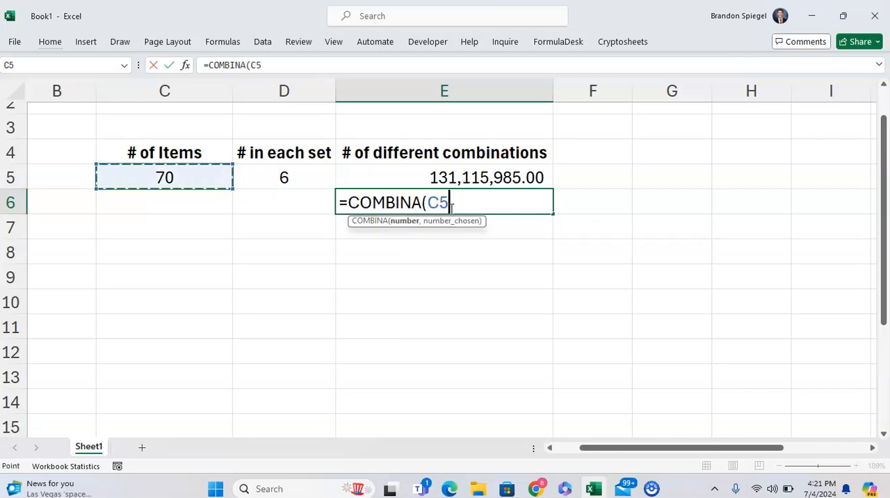
left_click(283, 177)
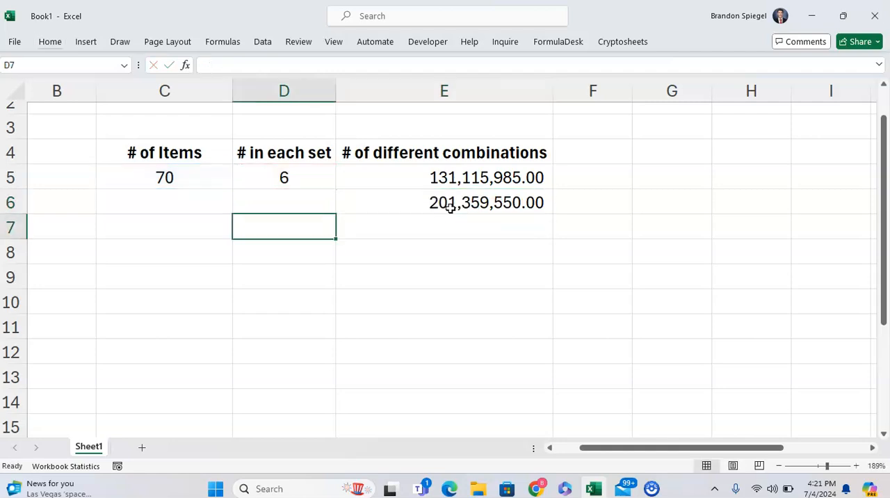
left_click(487, 178)
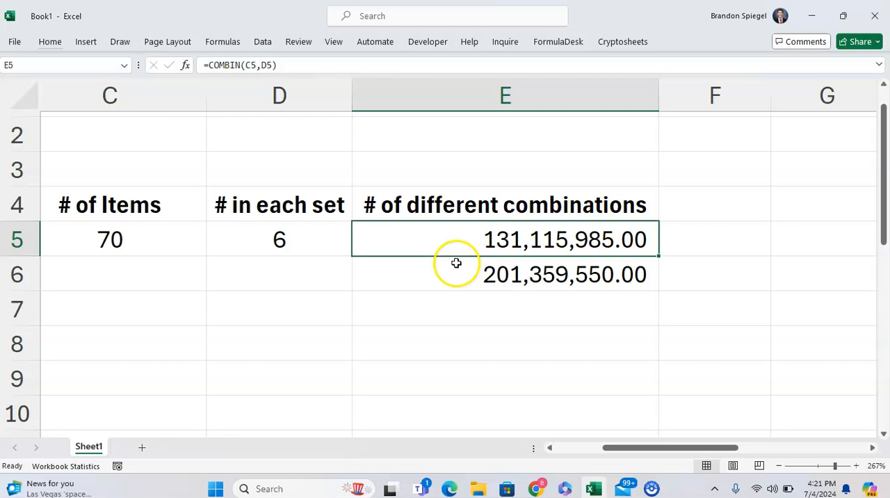
left_click(504, 342)
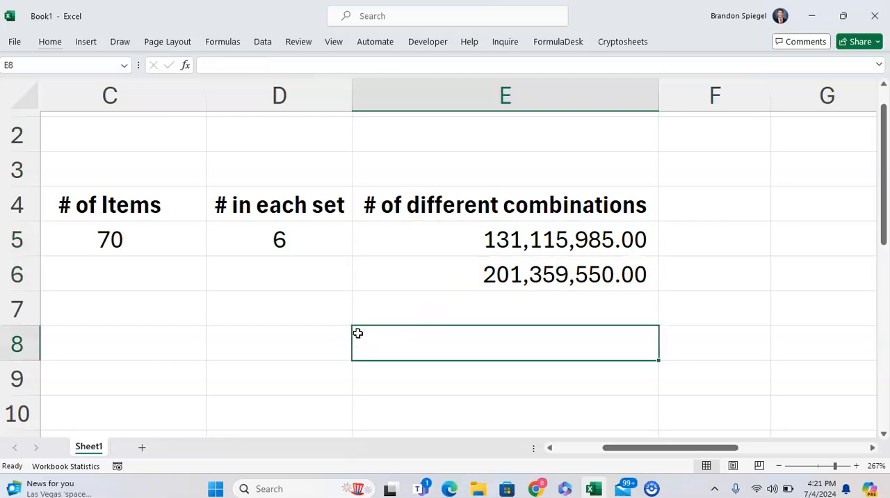